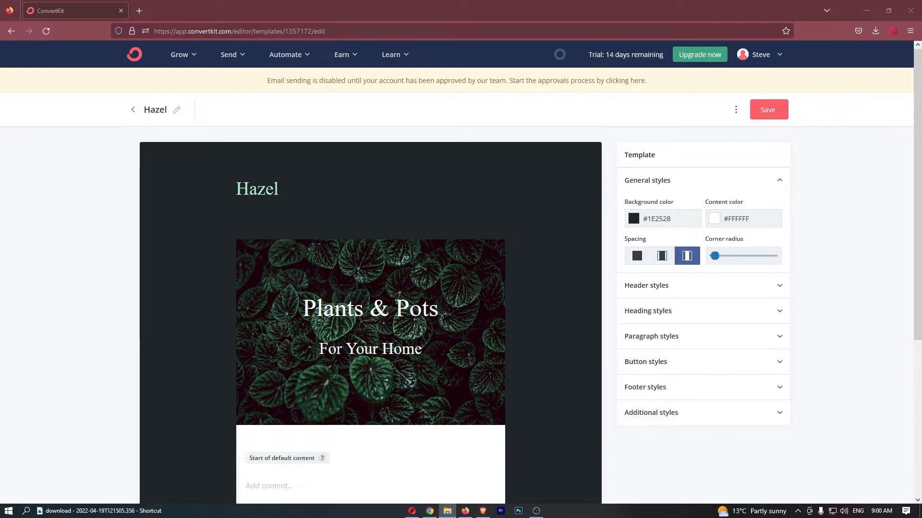
pyautogui.moveTo(861, 303)
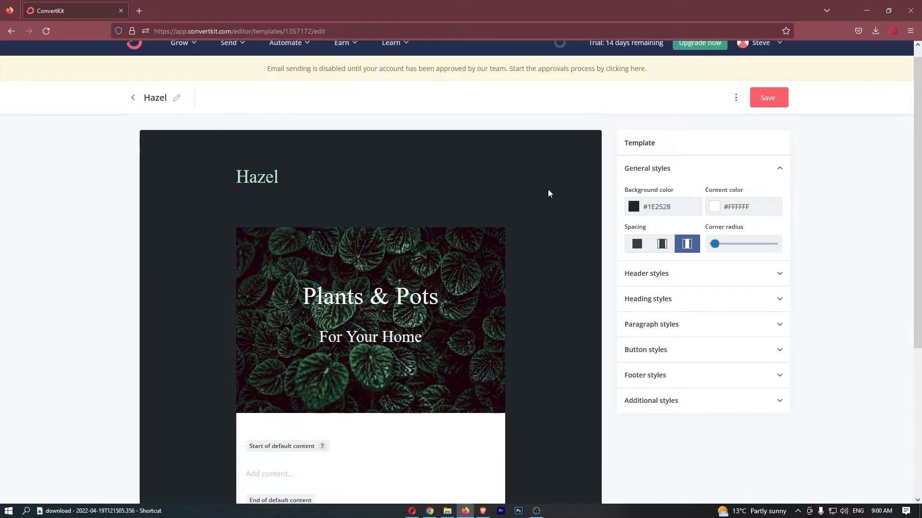
# Step: Insert an Image block into the Hazel template's empty 'Add content…' area
pyautogui.scroll(-3)
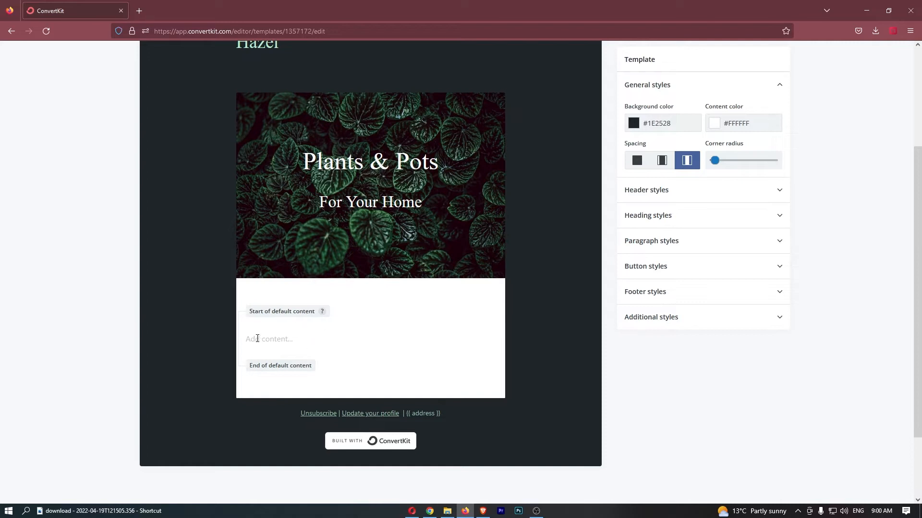
pyautogui.click(269, 339)
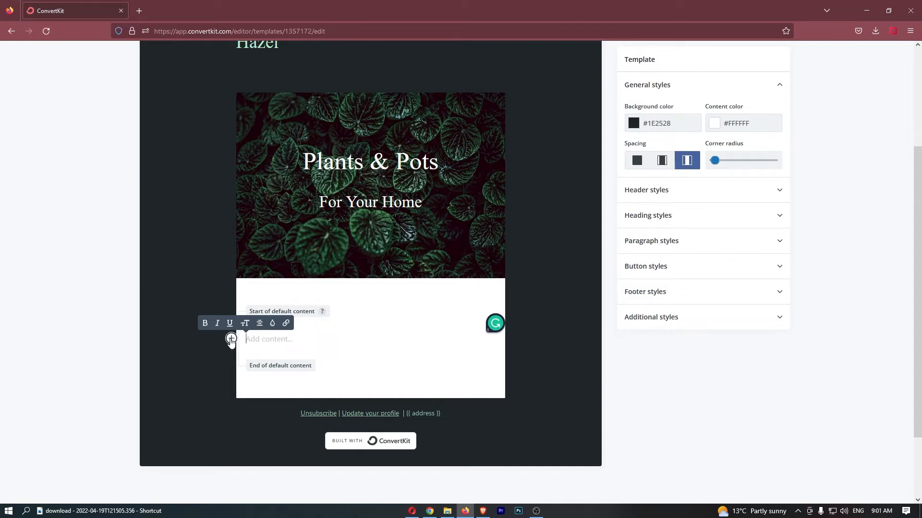
pyautogui.click(231, 338)
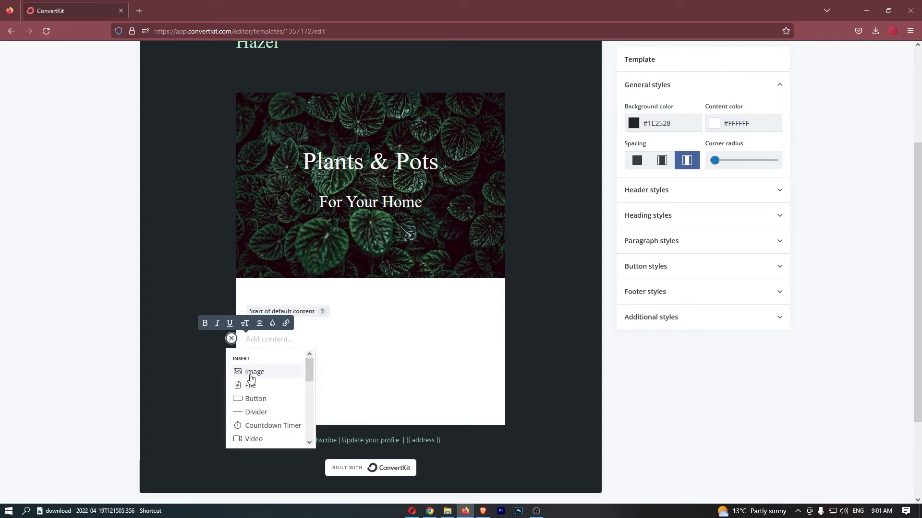
pyautogui.click(254, 372)
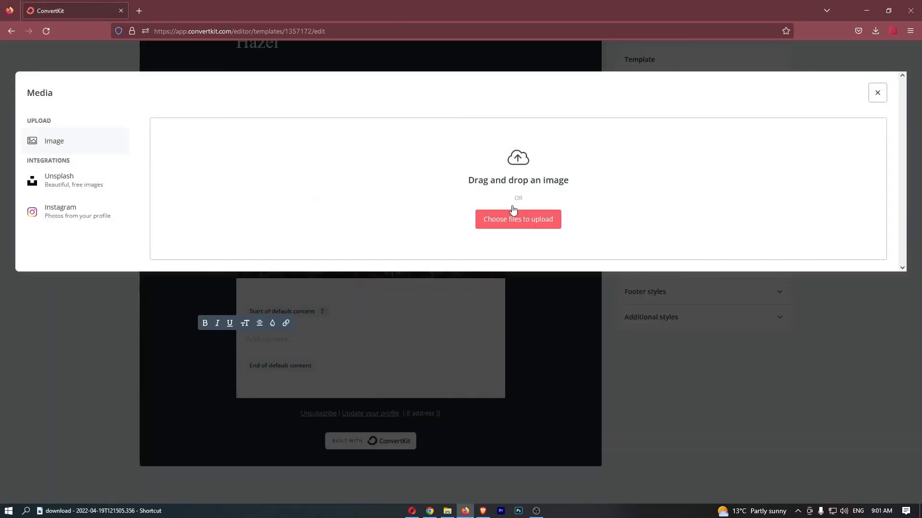
pyautogui.moveTo(477, 181)
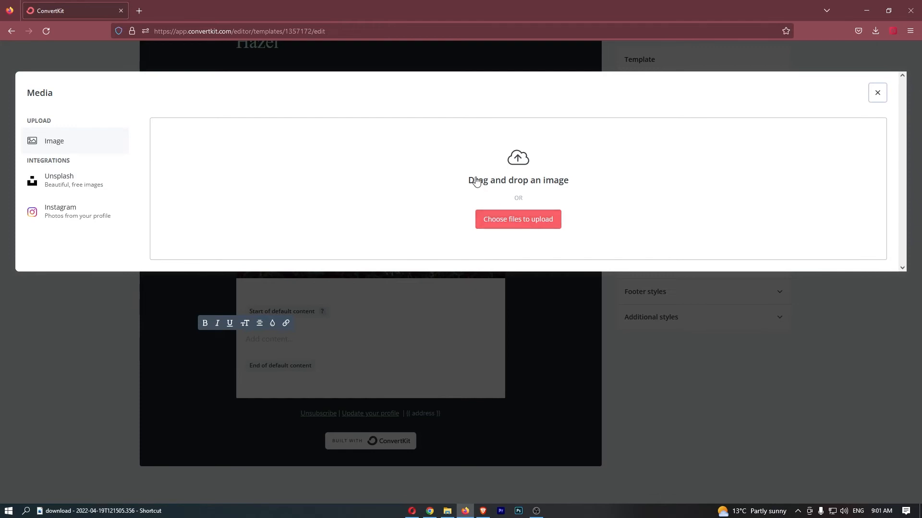
pyautogui.moveTo(113, 180)
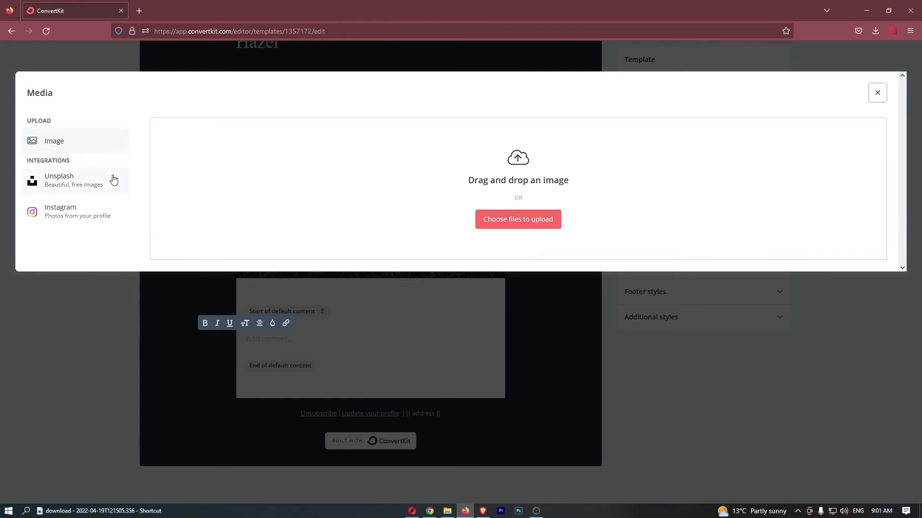
# Step: Switch the Media dialog to the Unsplash stock photo integration
pyautogui.click(58, 179)
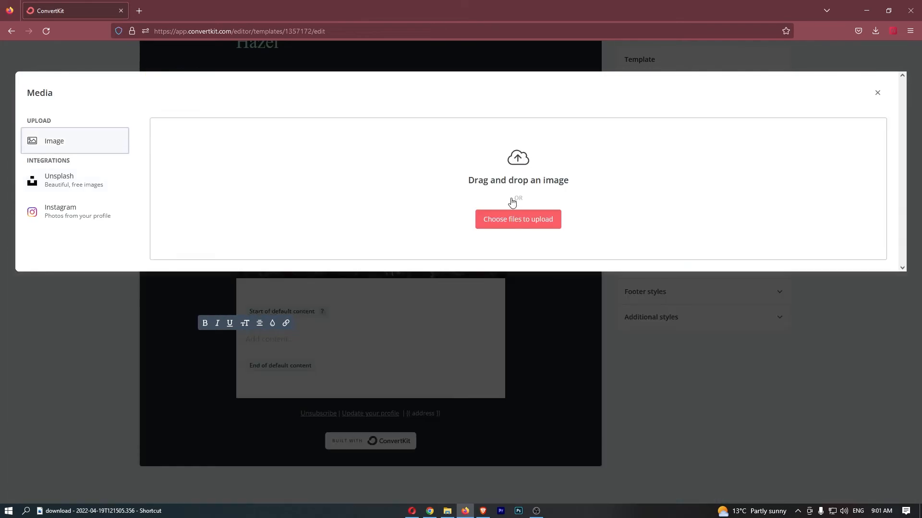
pyautogui.click(59, 180)
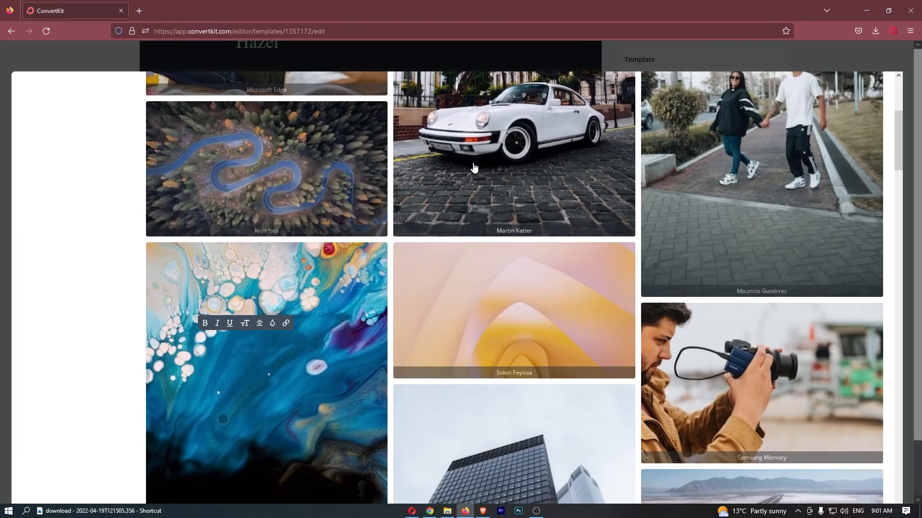
# Step: Scroll the Unsplash gallery to the photo of a figure in pink smoke
pyautogui.scroll(-3)
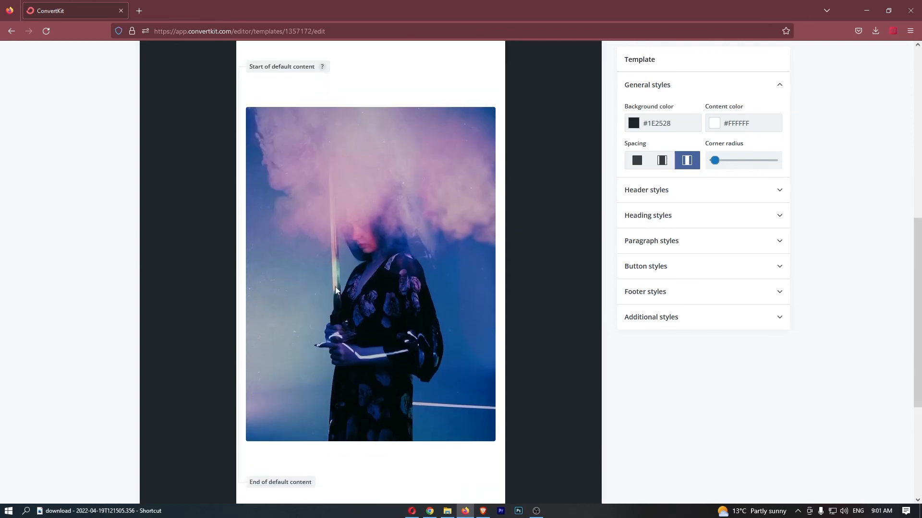
pyautogui.moveTo(327, 237)
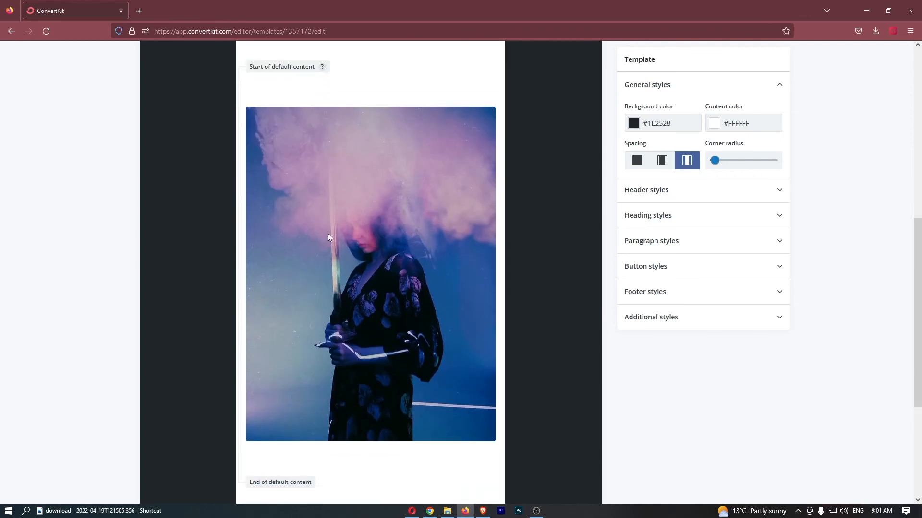